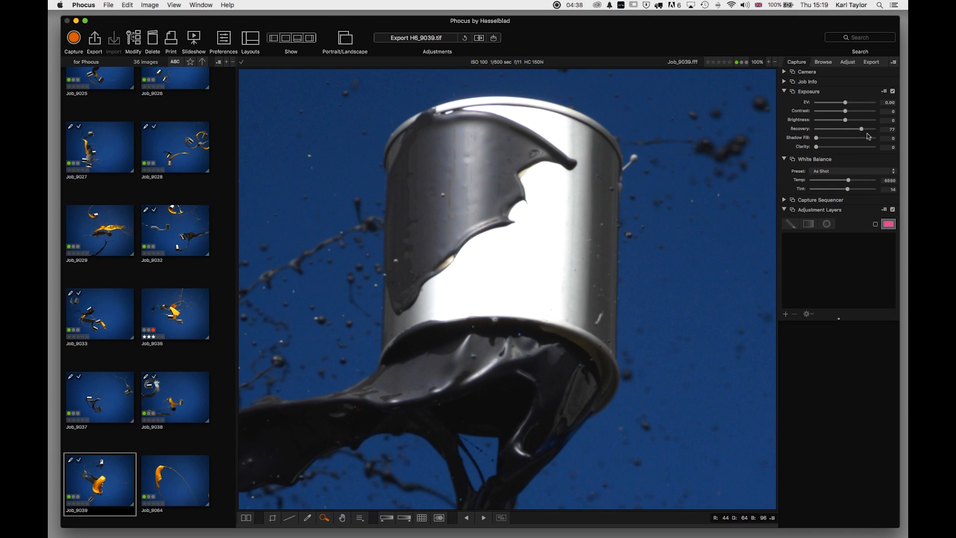
Try lowering Recovery and lifting Shadow Fill, then bring Shadow Fill back to 0
left_click_drag(862, 130, 853, 129)
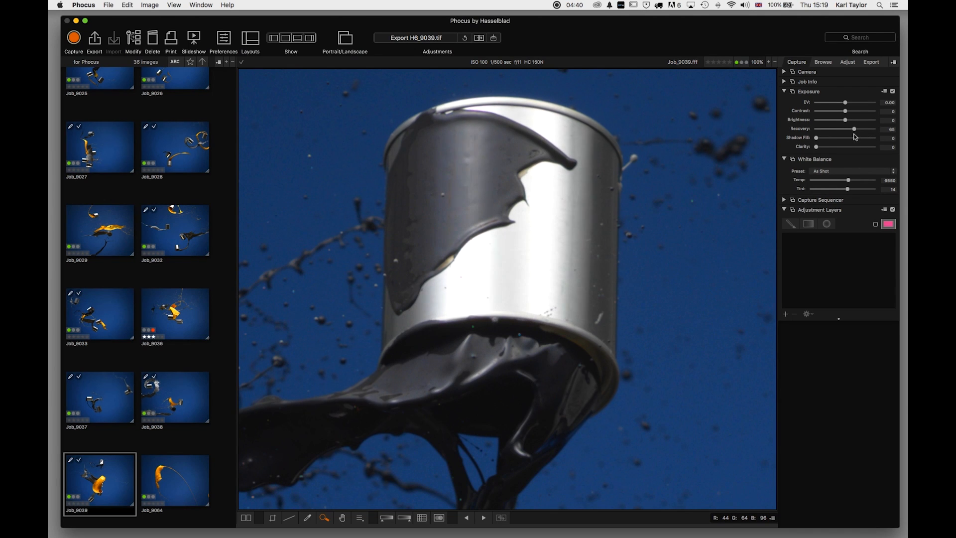
left_click_drag(816, 138, 836, 137)
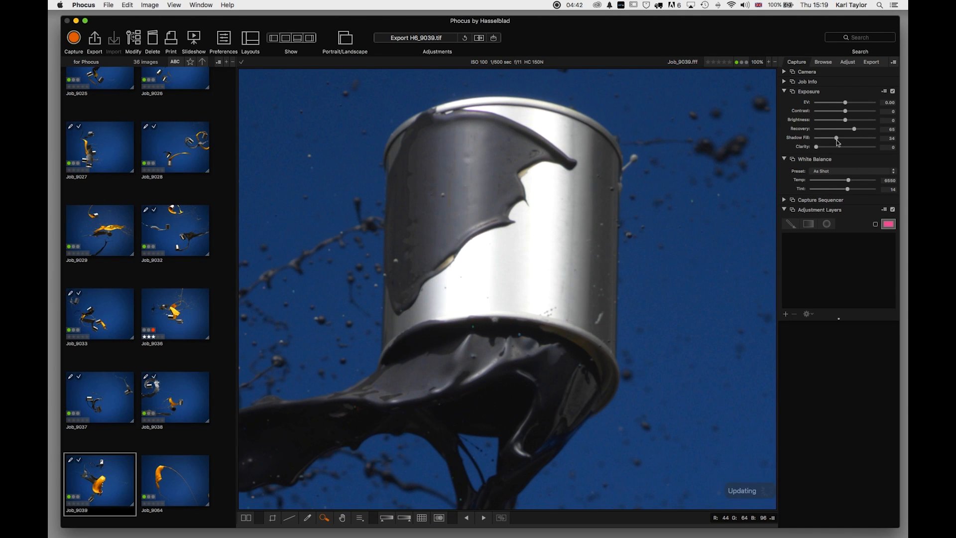
left_click_drag(836, 137, 857, 137)
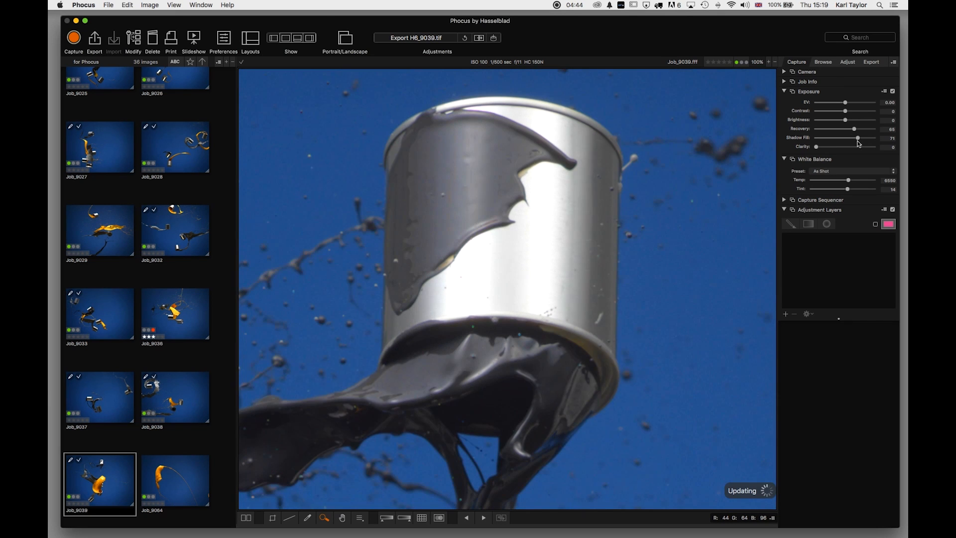
left_click_drag(859, 138, 850, 138)
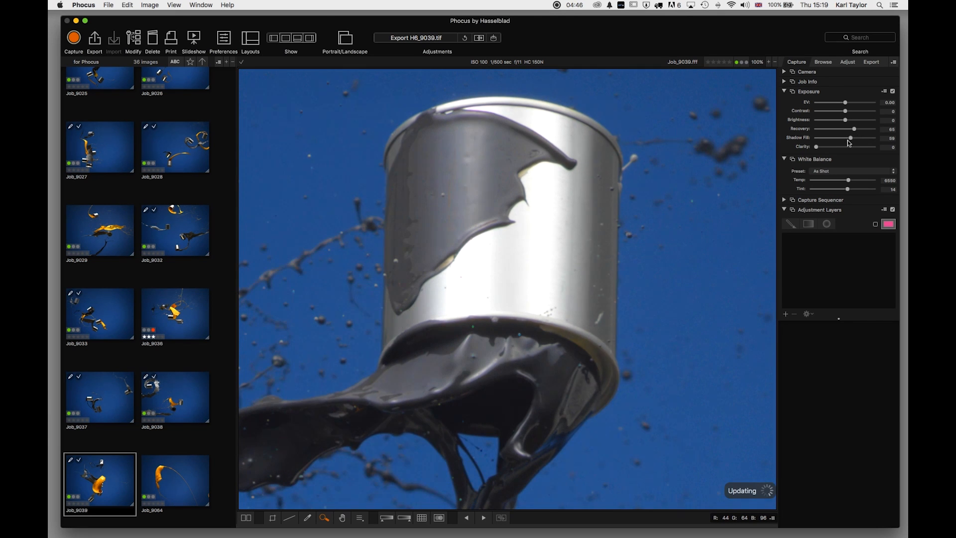
left_click_drag(850, 137, 816, 138)
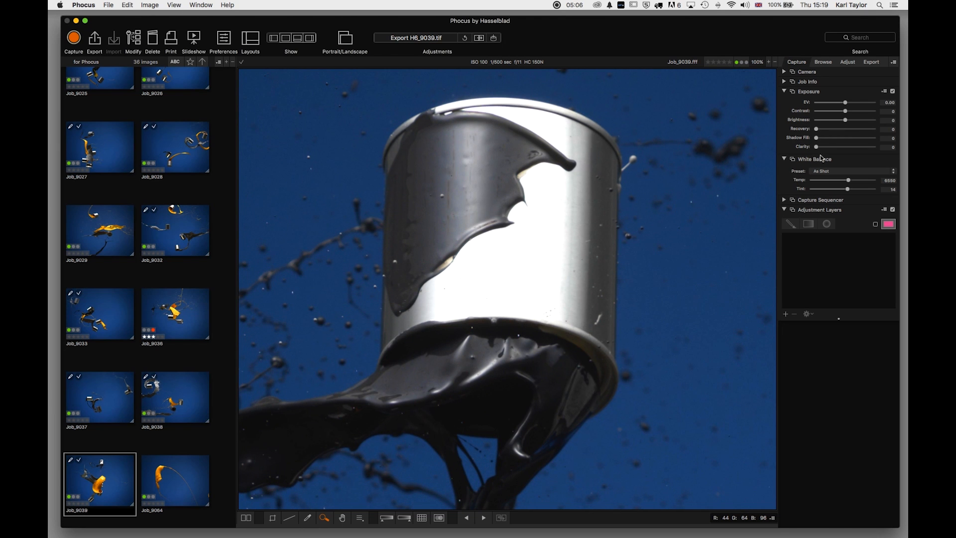
Raise exposure to about 0.51 EV with contrast at -7 and Clarity at 0
left_click_drag(814, 146, 822, 146)
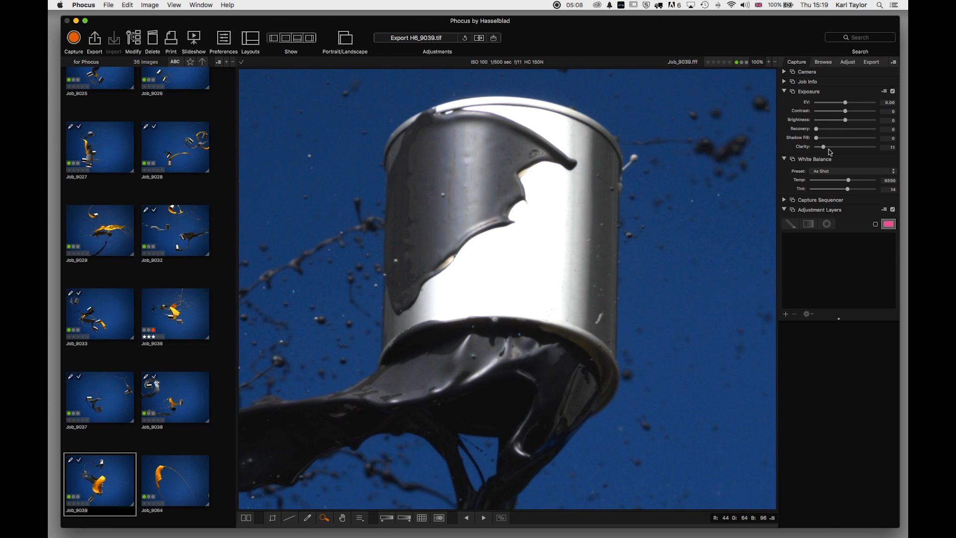
left_click_drag(826, 147, 831, 147)
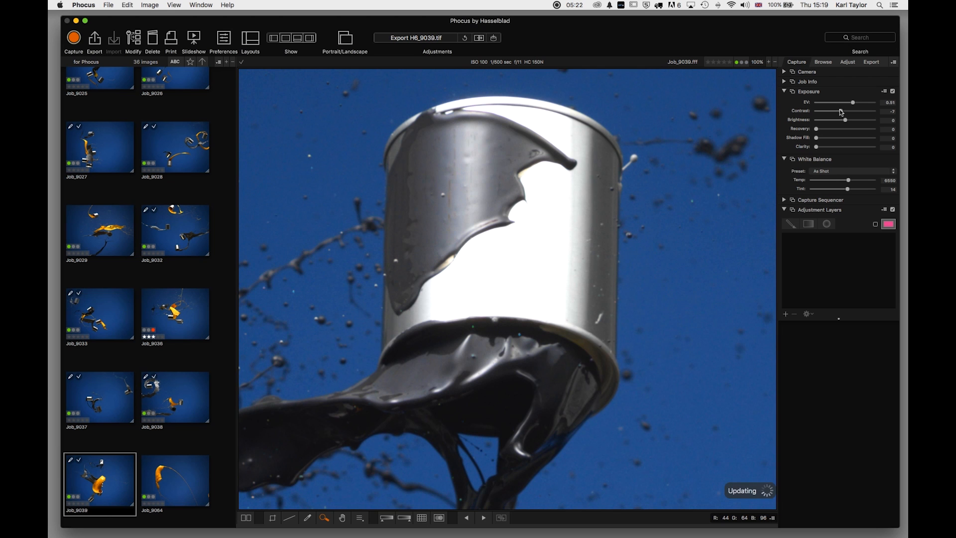
Set Recovery to 33 and toggle the Exposure adjustments to compare before and after
left_click_drag(817, 129, 847, 129)
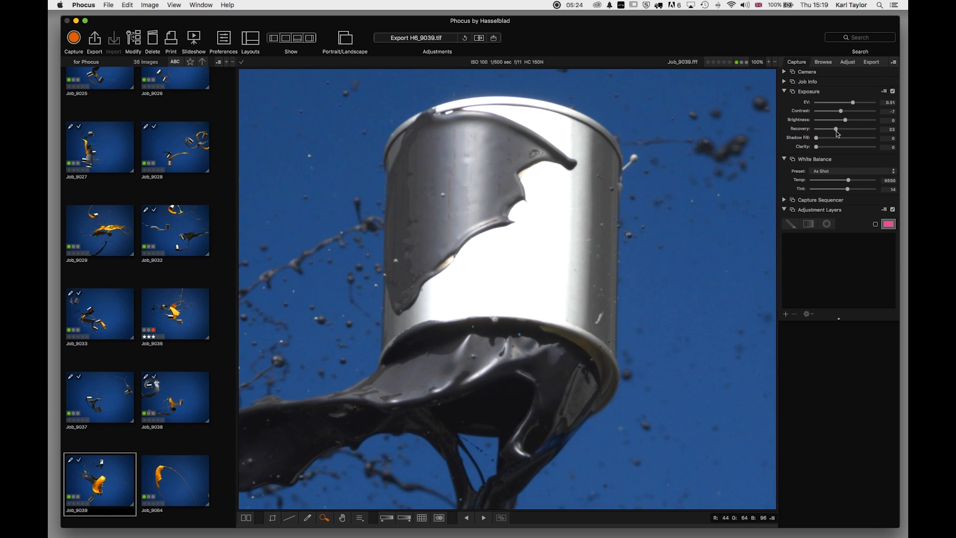
left_click(893, 92)
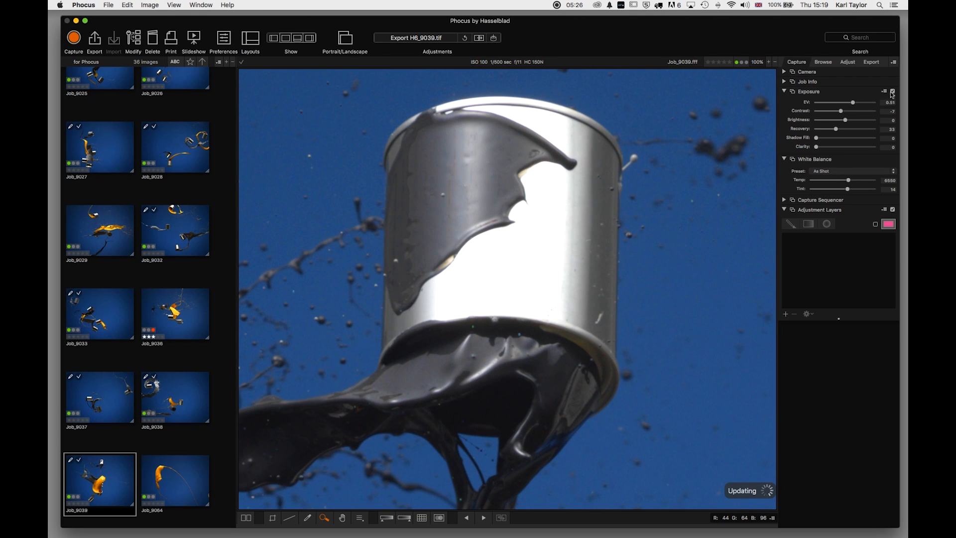